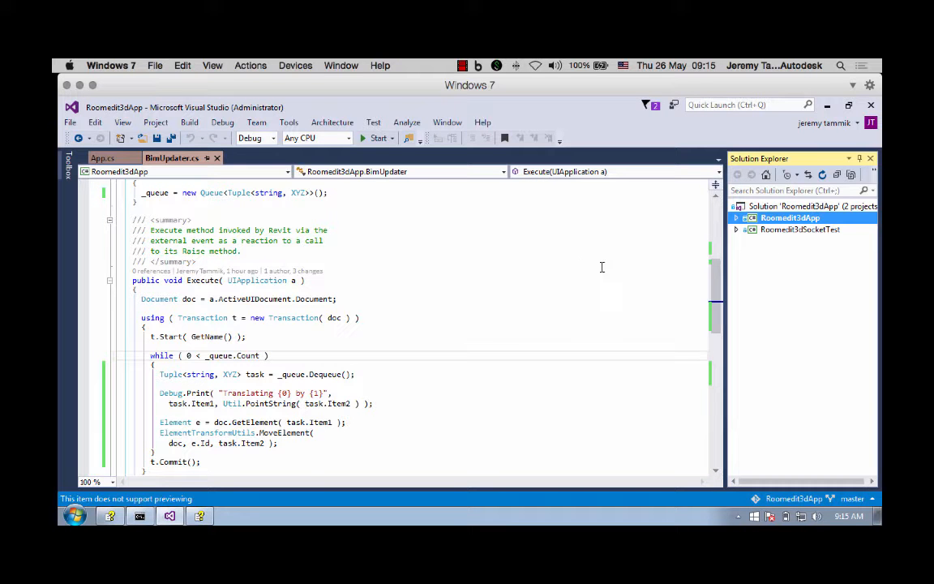
Expand the RoomEdit3dApp project in Solution Explorer to list App.cs, BimUpdater.cs, Command.cs and Util.cs
click(801, 231)
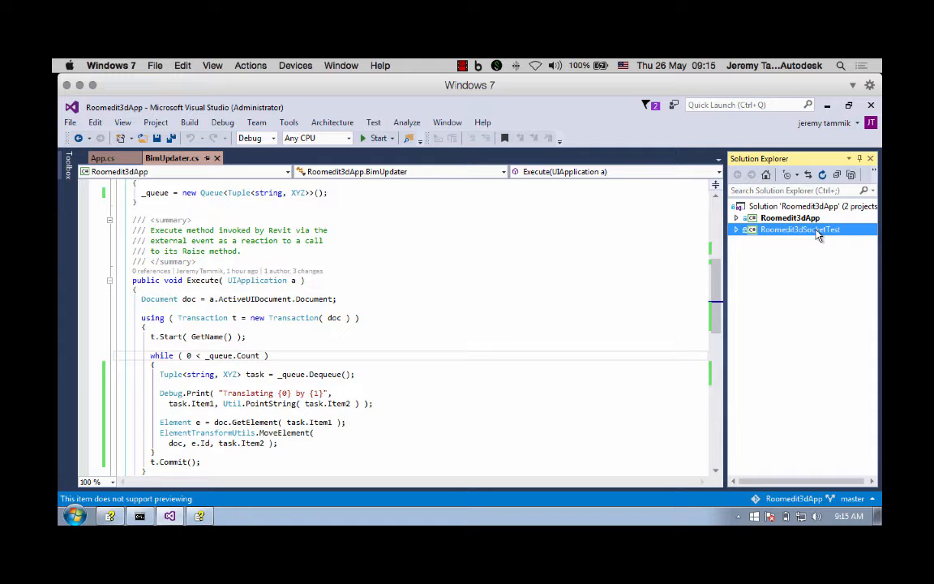
click(792, 217)
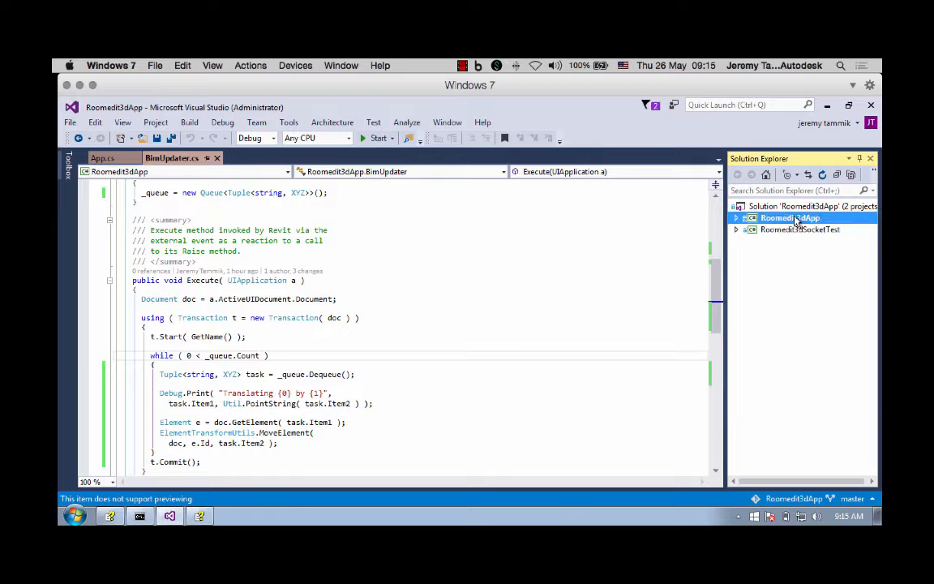
mouse_move(795, 220)
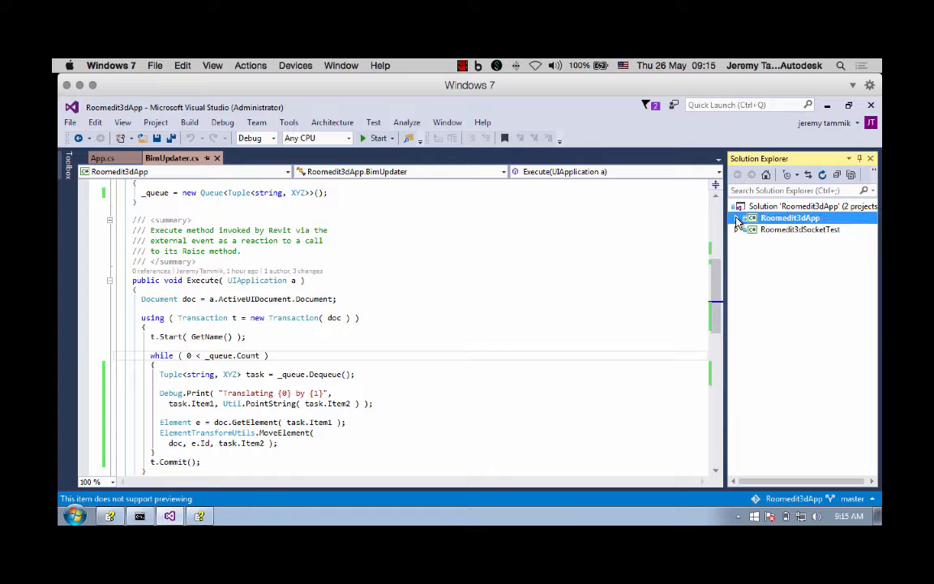
click(736, 217)
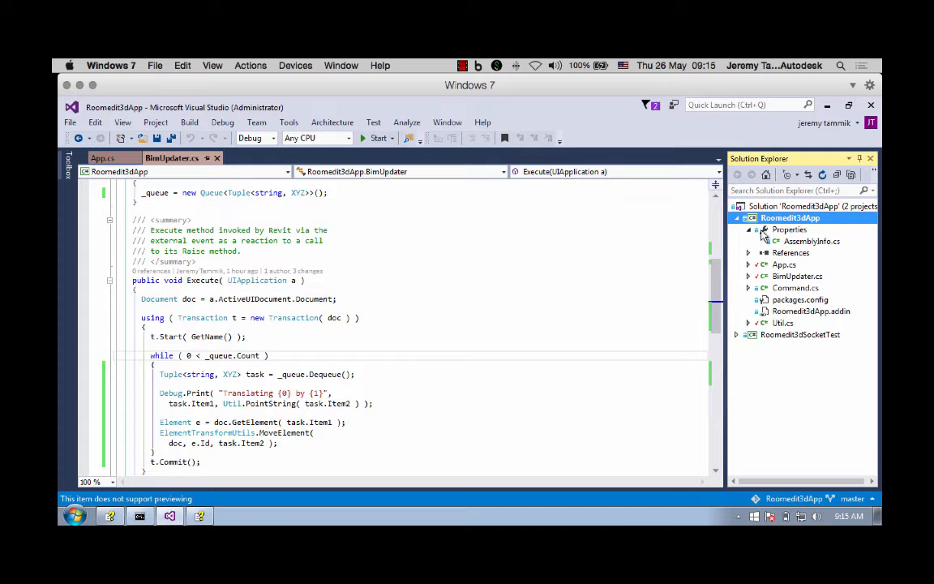
click(748, 230)
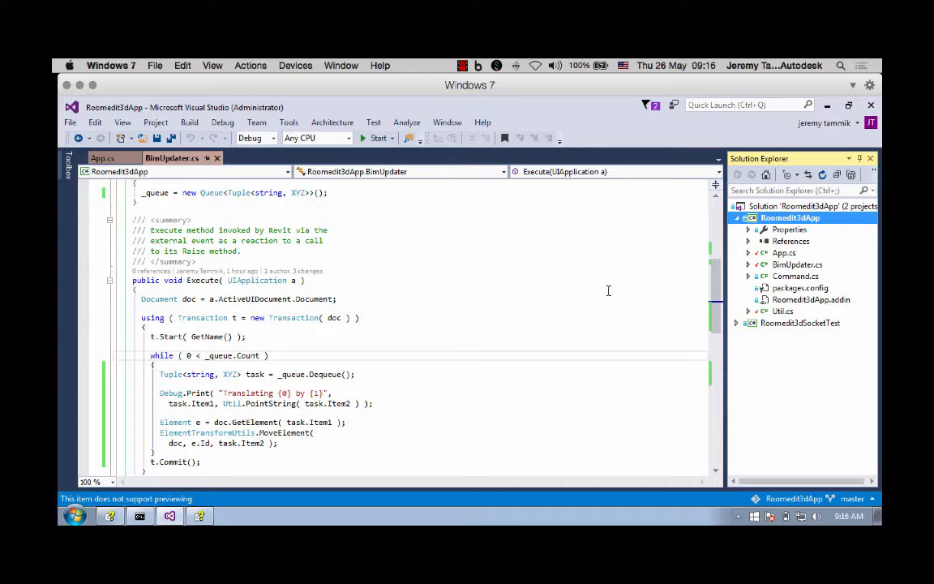
mouse_move(470, 274)
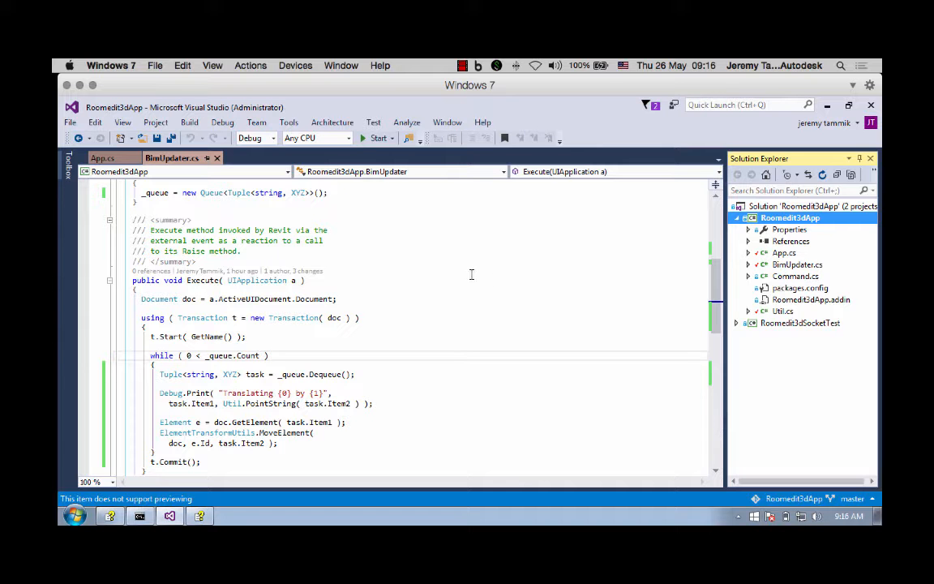
Launch Revit from the debugger and choose Always Load for the unsigned RoomEdit3dApp add-in
click(378, 136)
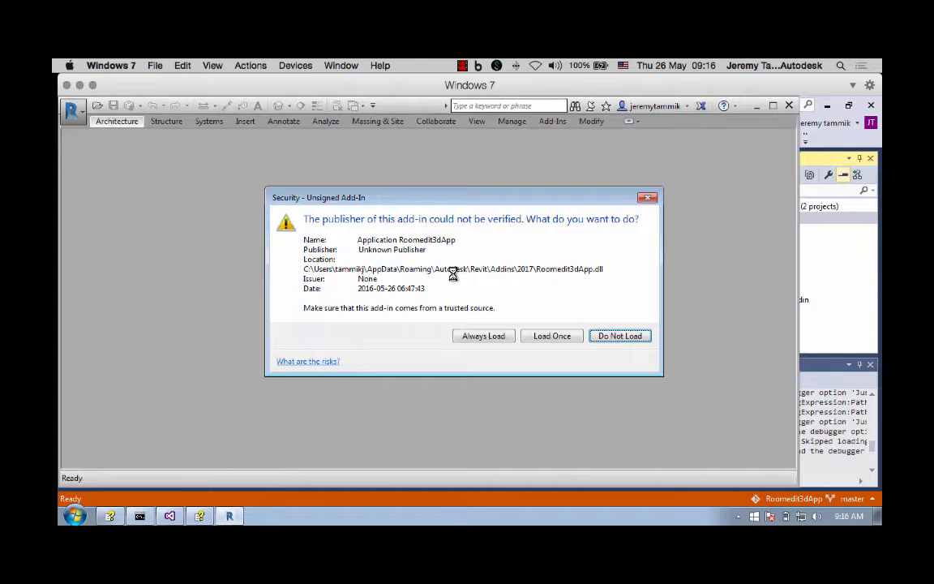
click(619, 335)
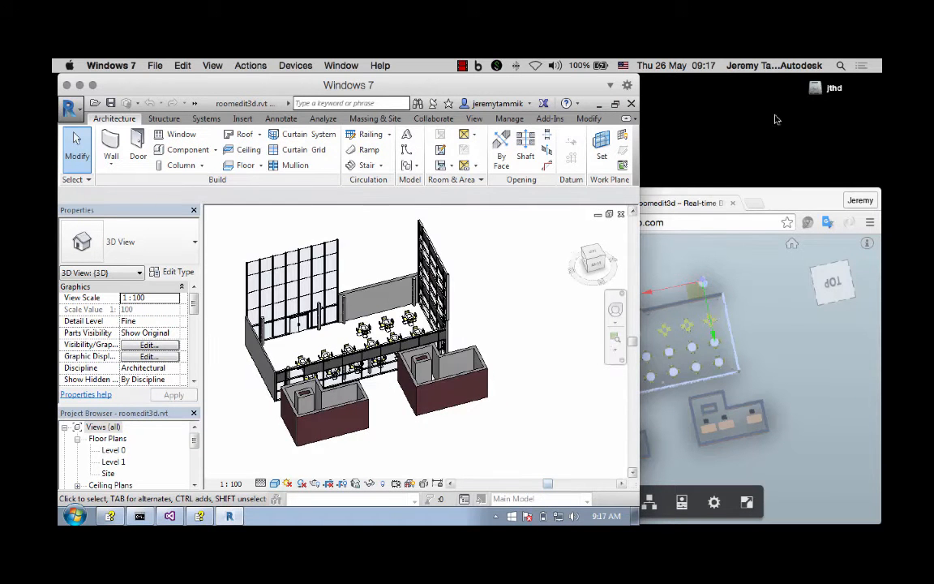
Bring Chrome forward and load the office model at roomedit3d.herokuapp.com in the Forge viewer
click(678, 203)
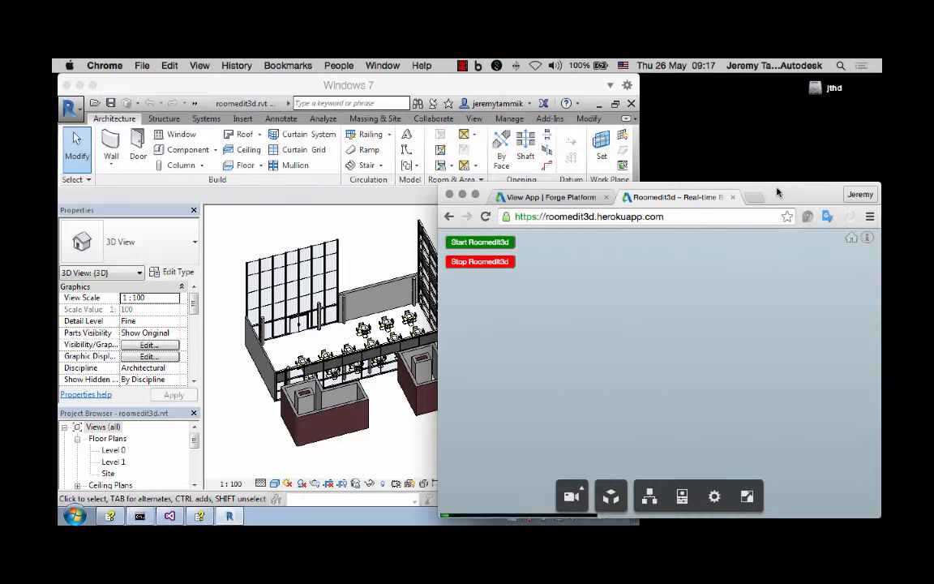
click(480, 241)
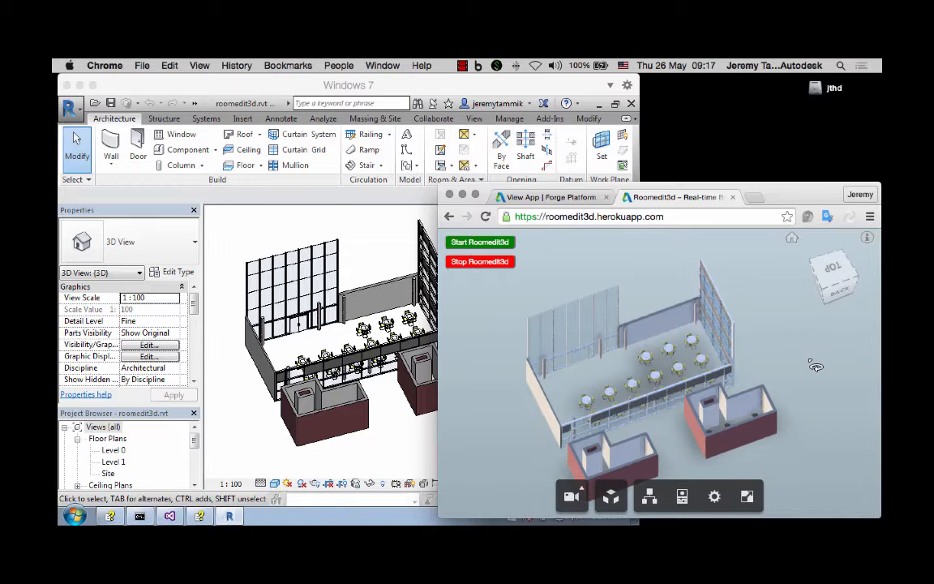
mouse_move(295, 454)
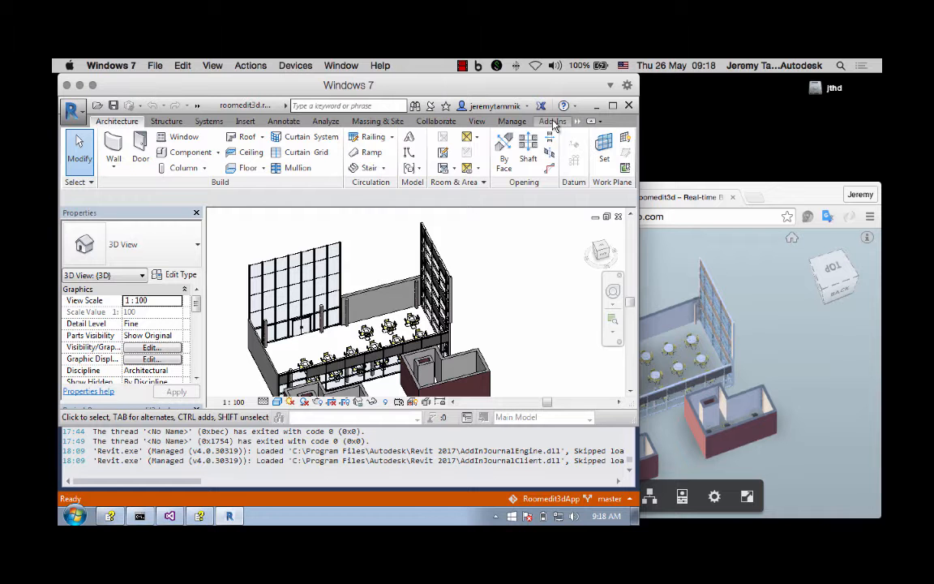
Run Command RoomEdit3dApp from Add-Ins > External Tools and close the Subscribed confirmation
click(552, 120)
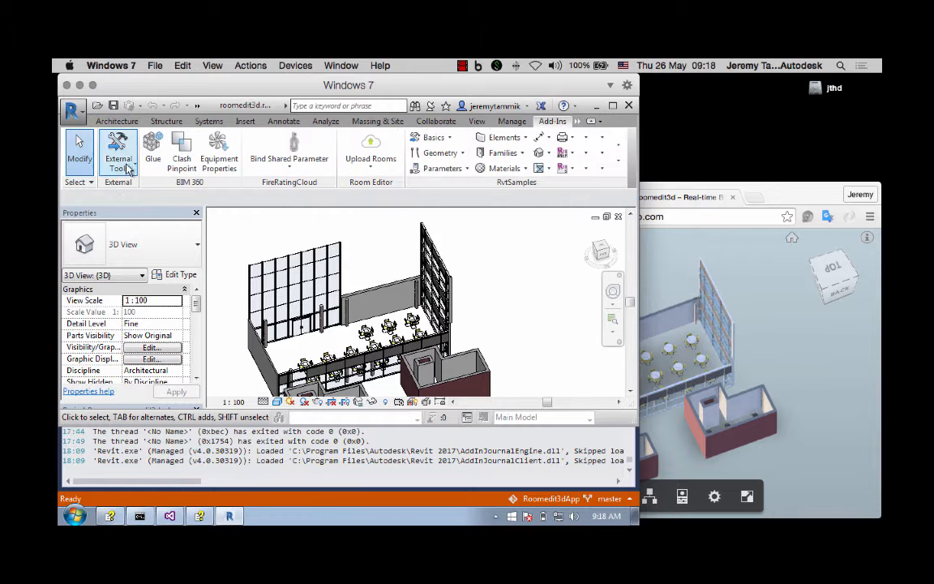
click(119, 153)
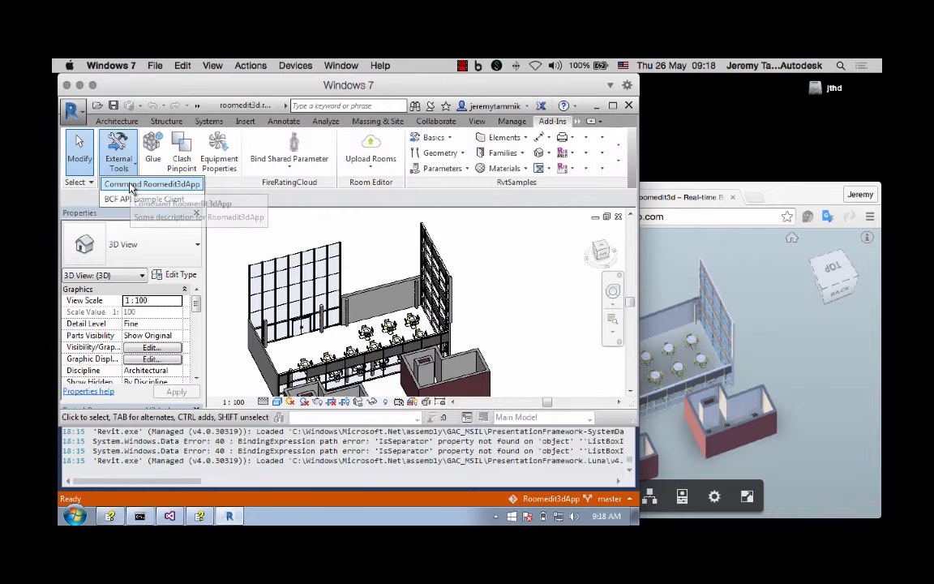
click(152, 185)
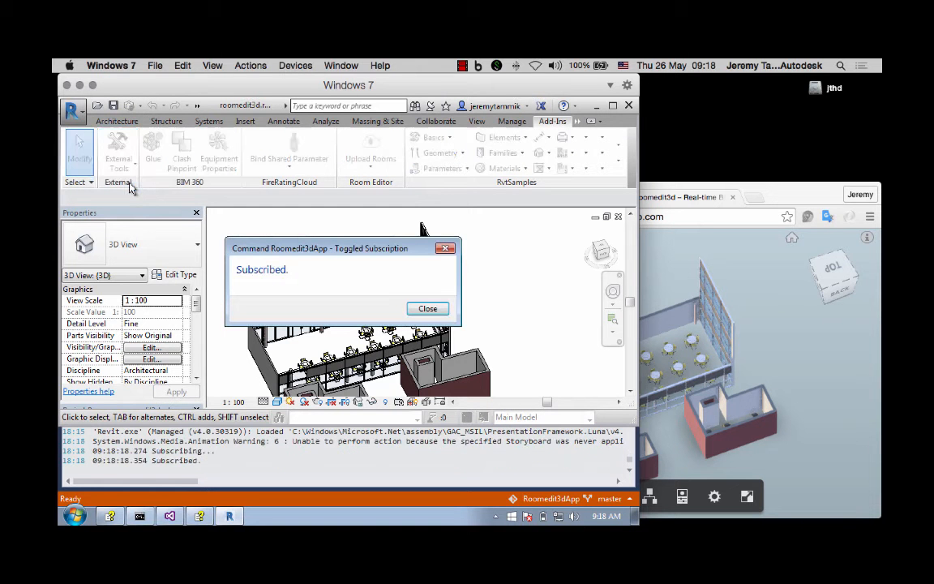
click(429, 308)
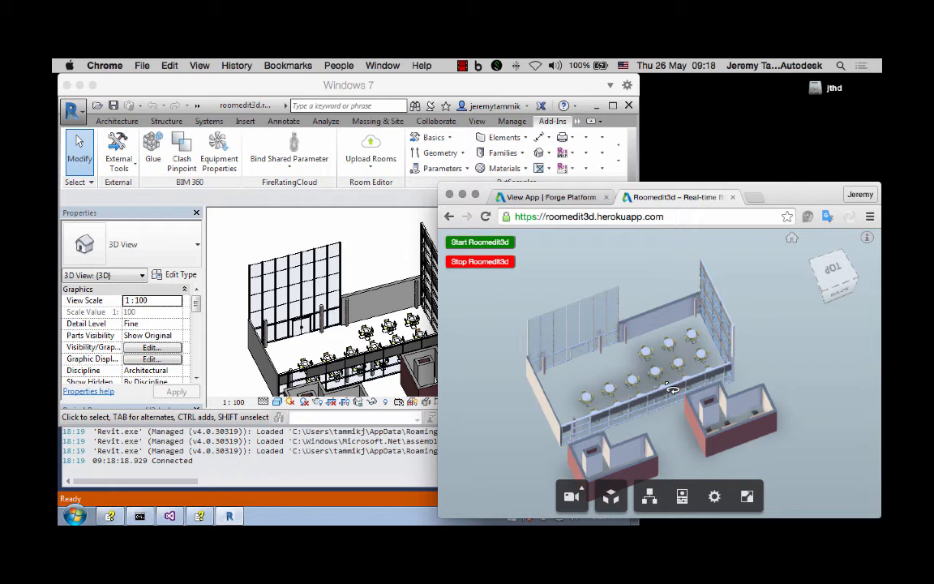
mouse_move(522, 394)
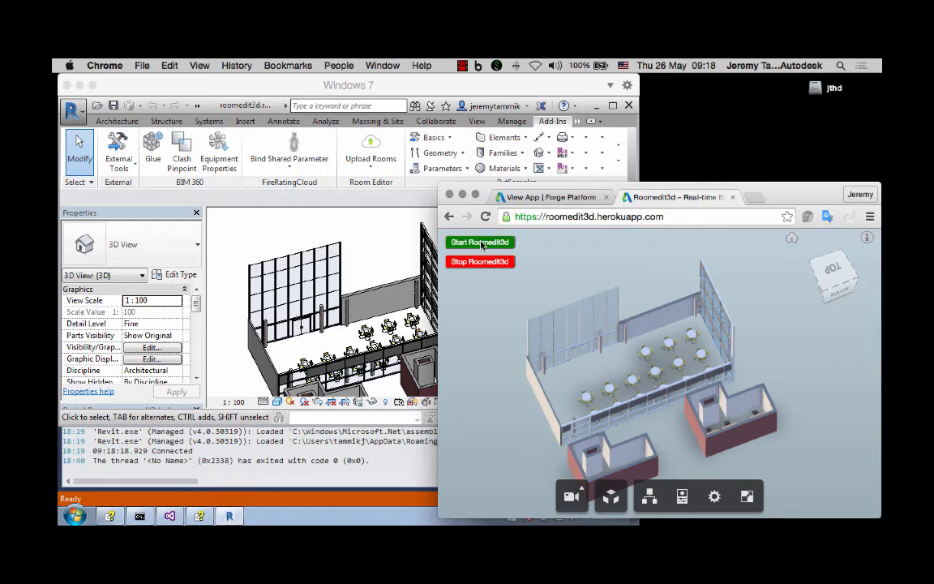
Start Roomedit3d syncing, move a table in the viewer, and cancel Revit's joined-elements warning
click(480, 242)
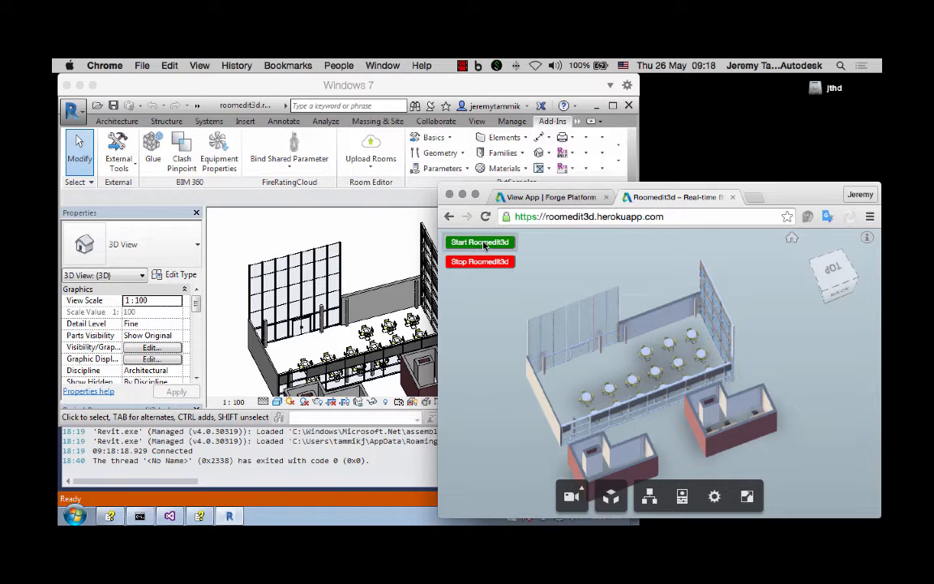
mouse_move(538, 399)
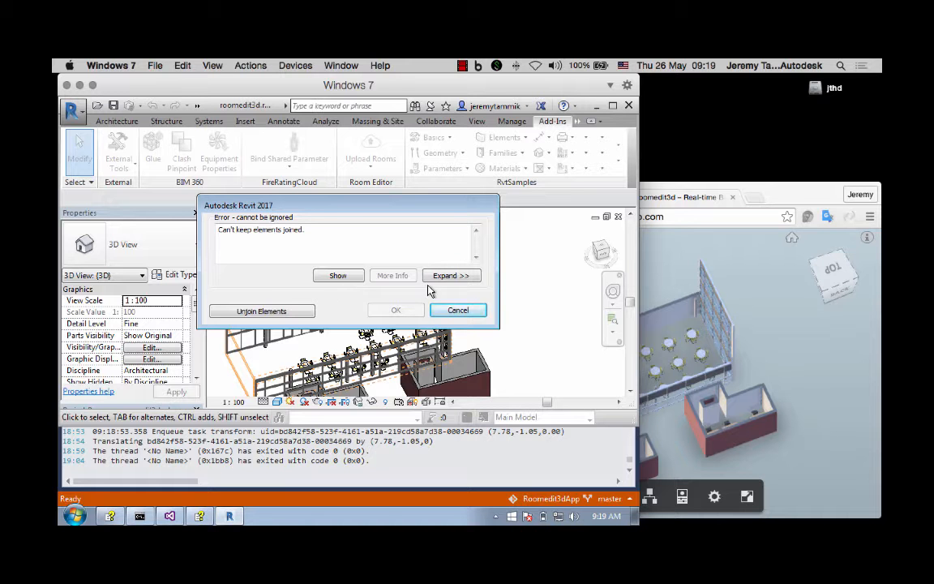
click(458, 309)
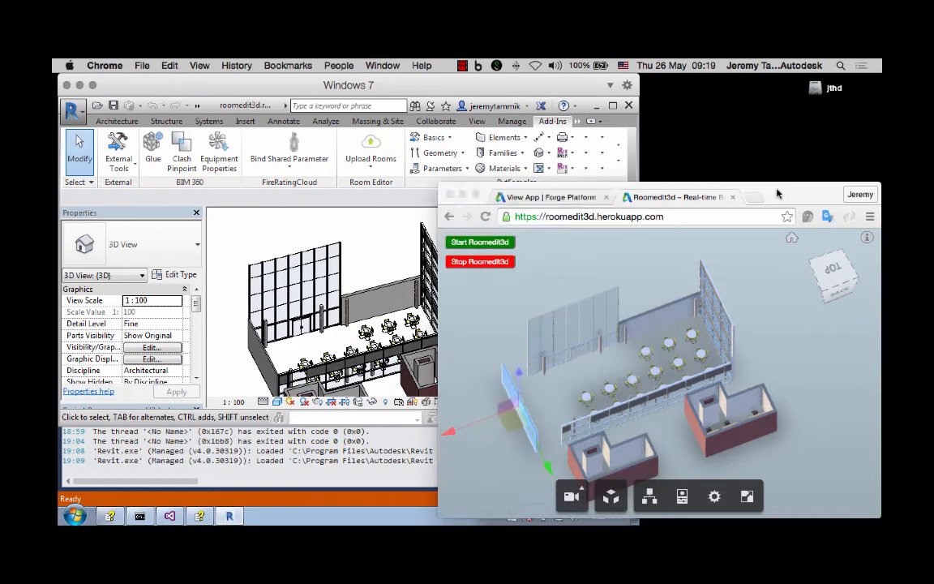
mouse_move(648, 353)
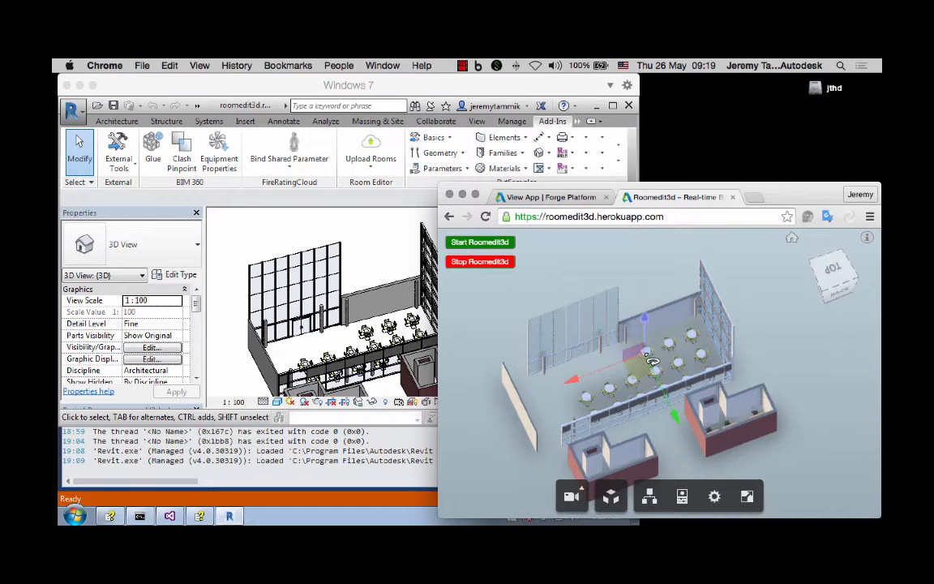
Move the round dining table with chairs in the viewer so Revit shows its new position
click(640, 369)
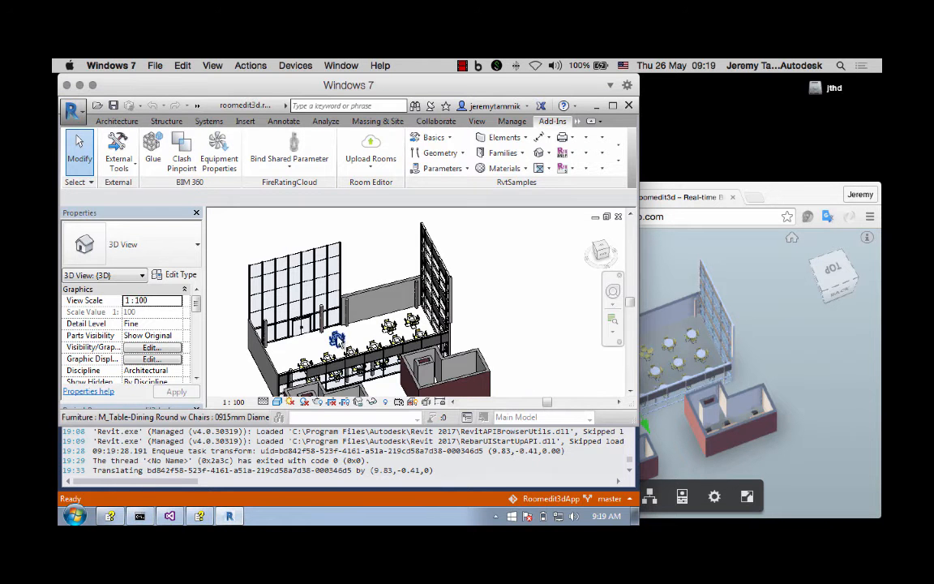
mouse_move(337, 339)
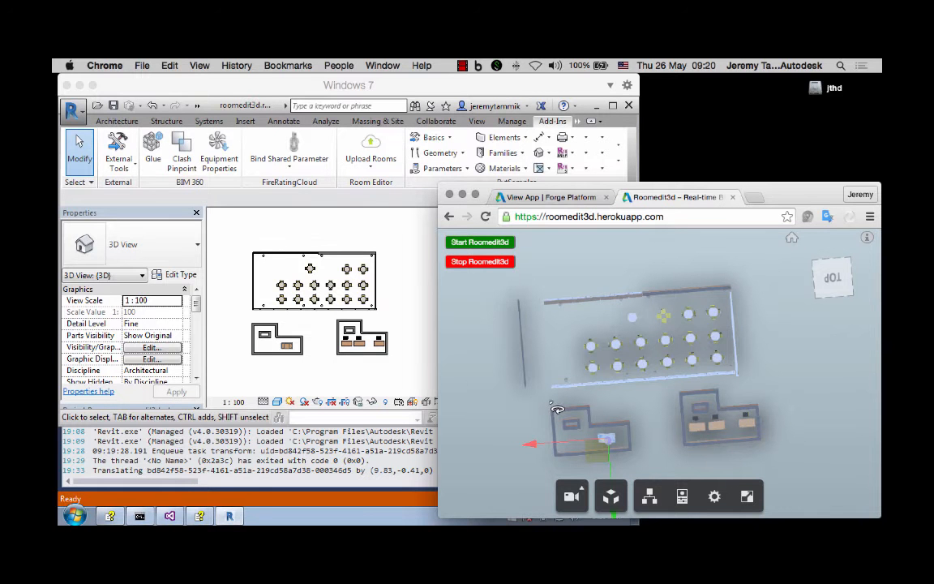
mouse_move(534, 335)
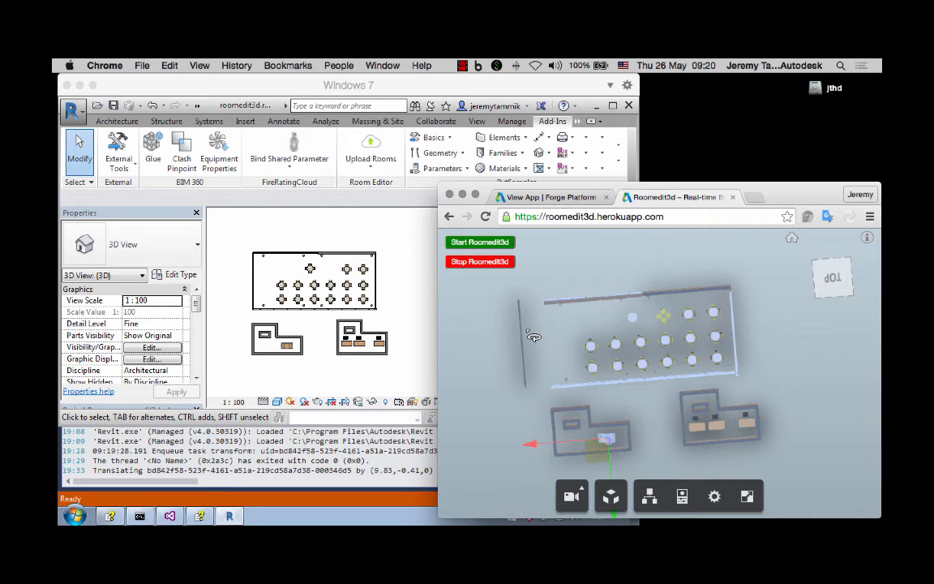
mouse_move(516, 318)
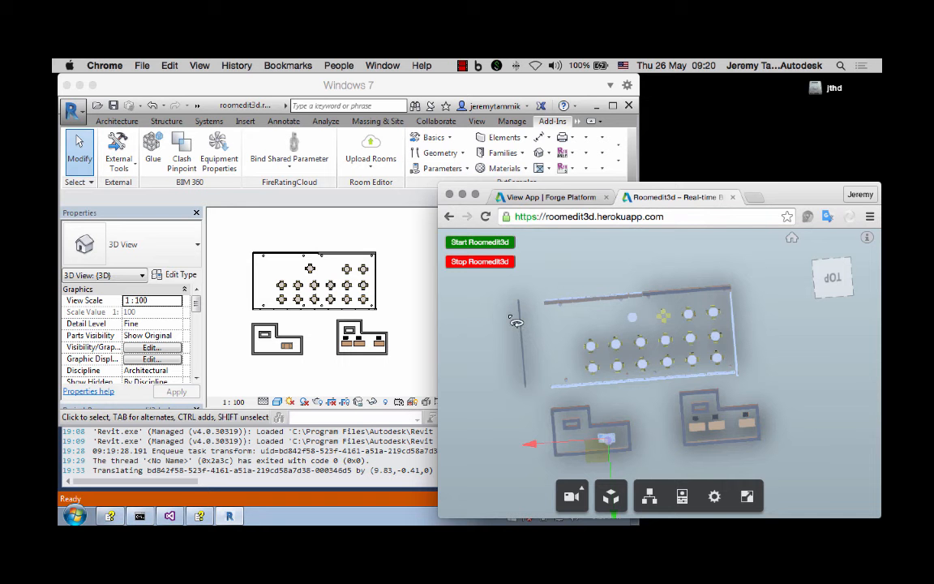
mouse_move(513, 321)
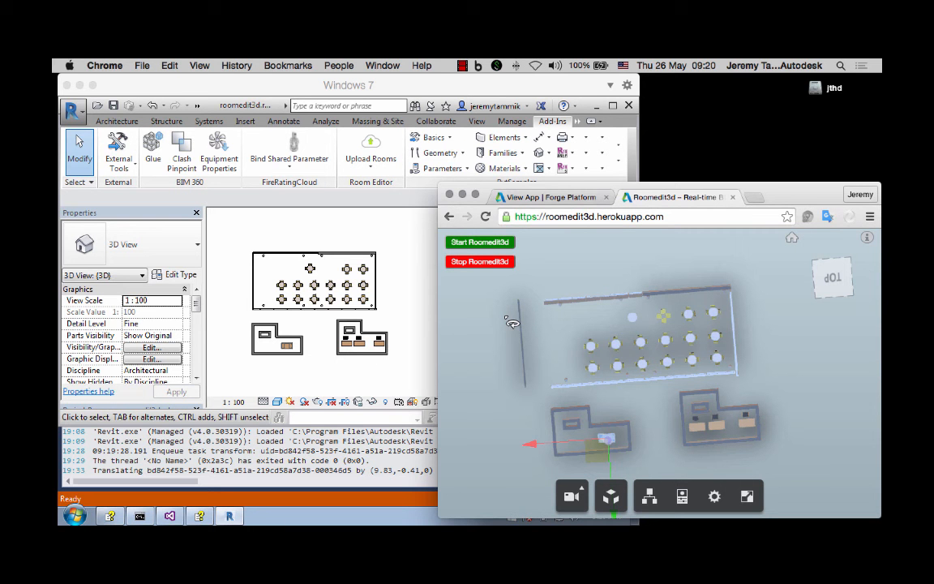
mouse_move(274, 323)
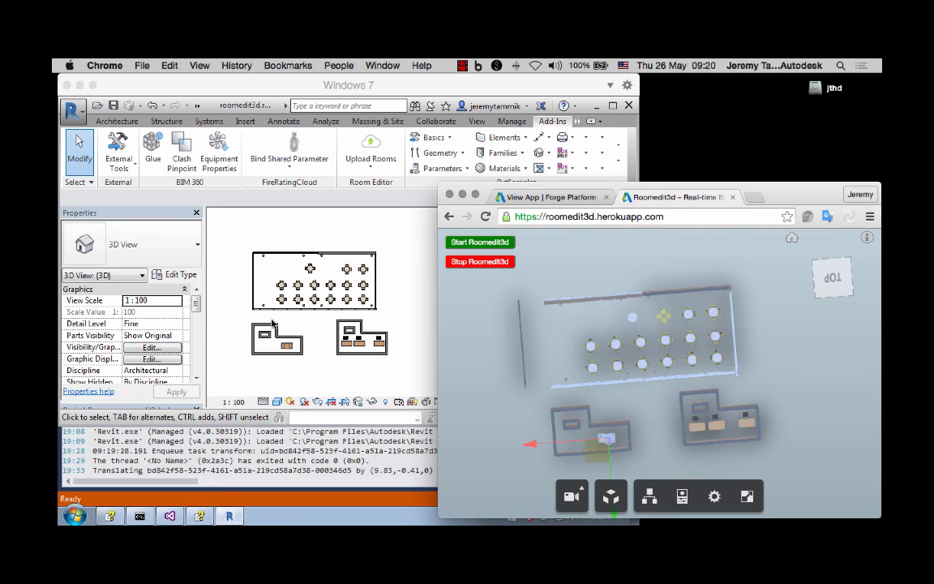